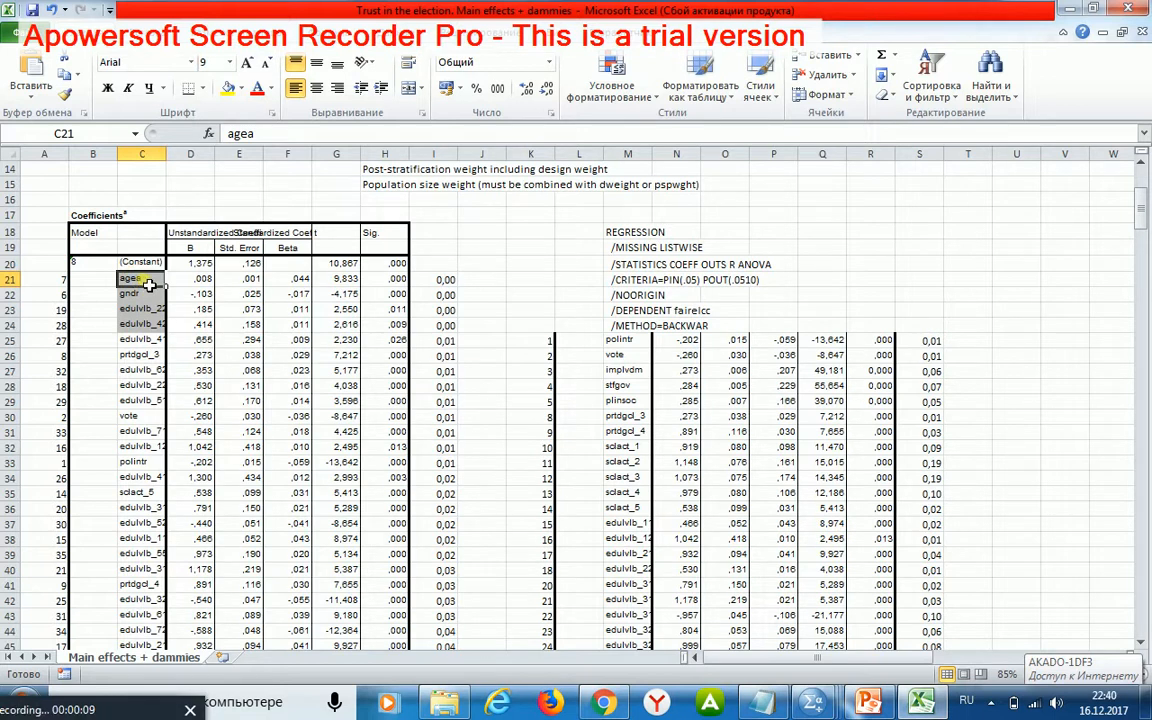
mouse_move(144, 336)
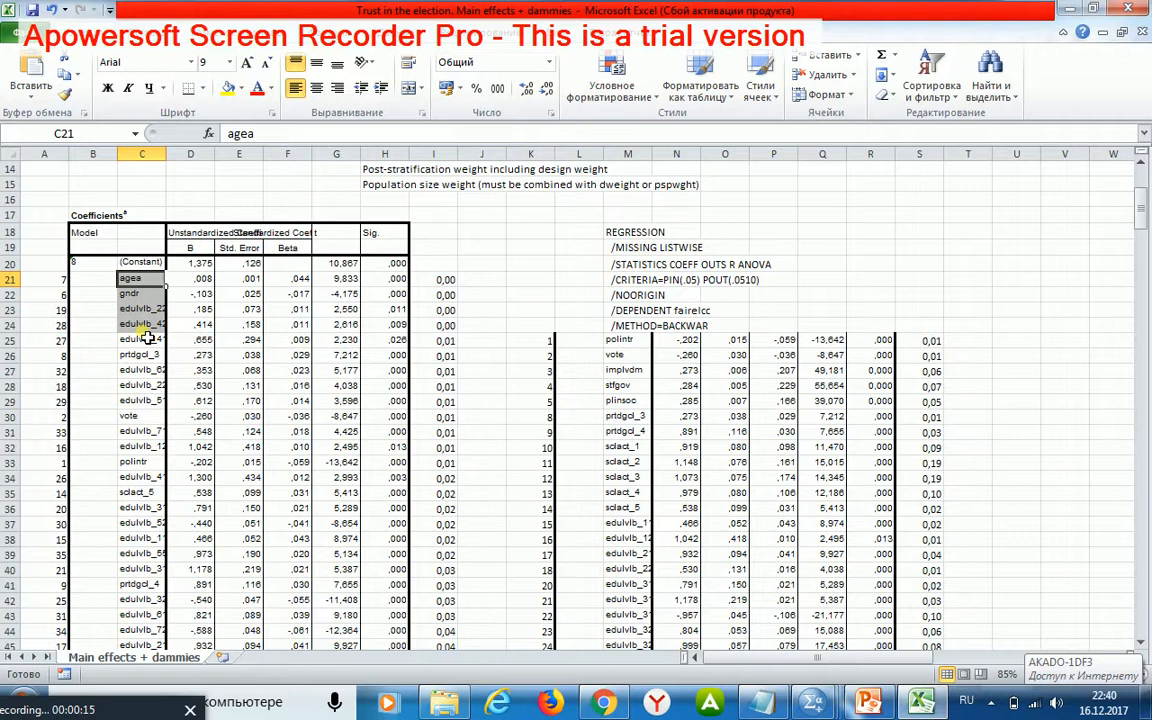
mouse_move(192, 300)
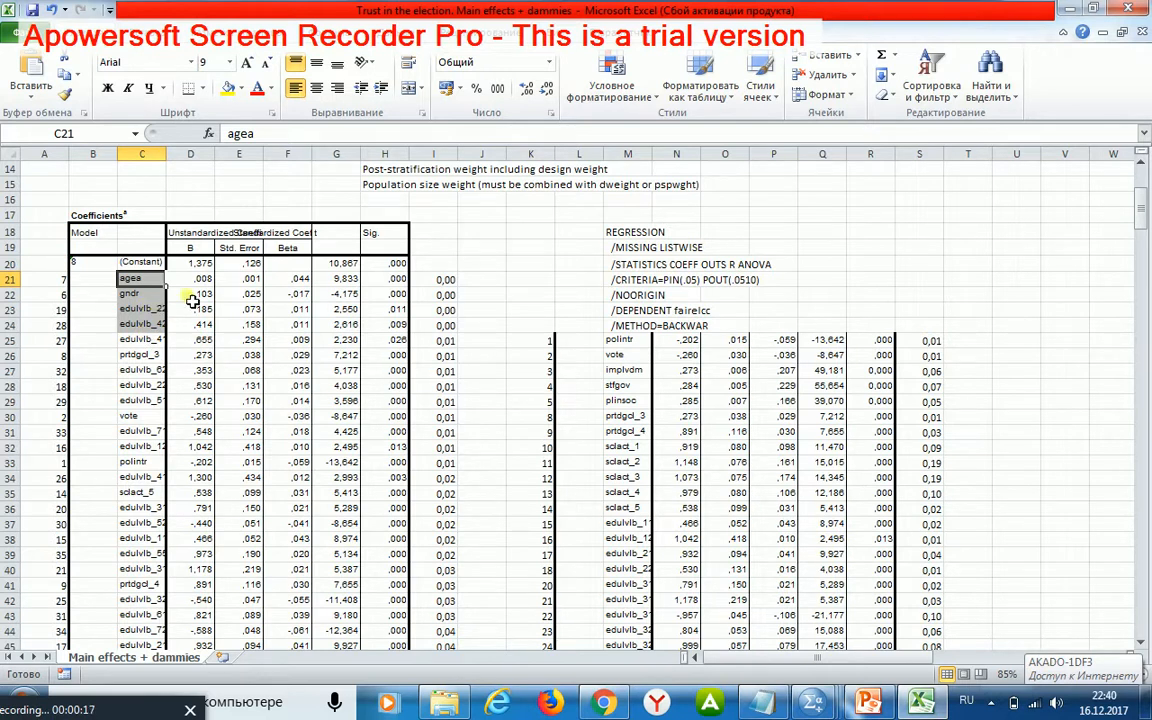
Step: Enter =D21*F21 in I21 to get agea's B×Beta product
click(190, 292)
text(=D21*F21)
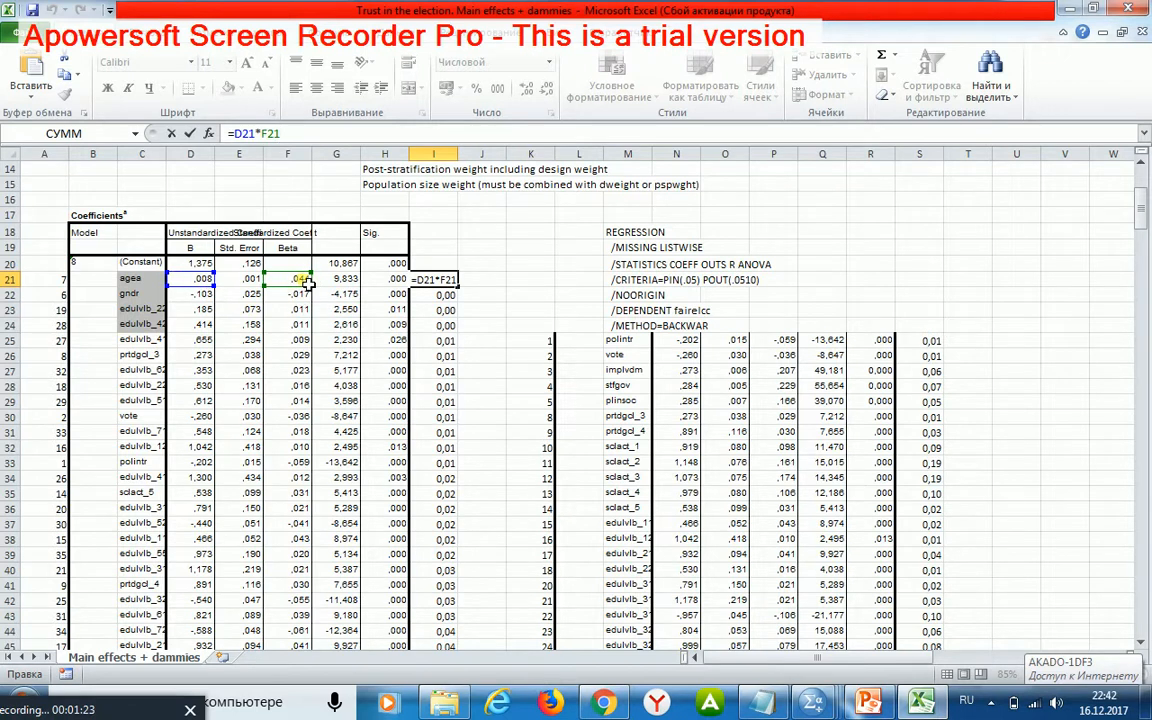
key(Return)
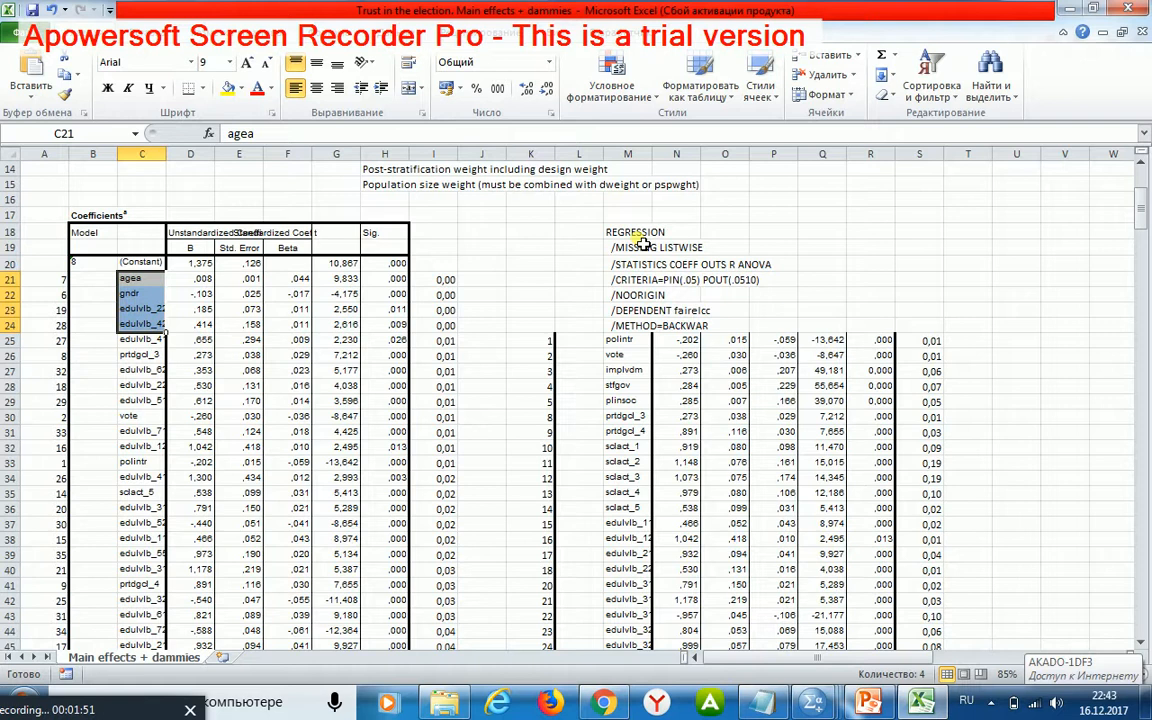
mouse_move(638, 296)
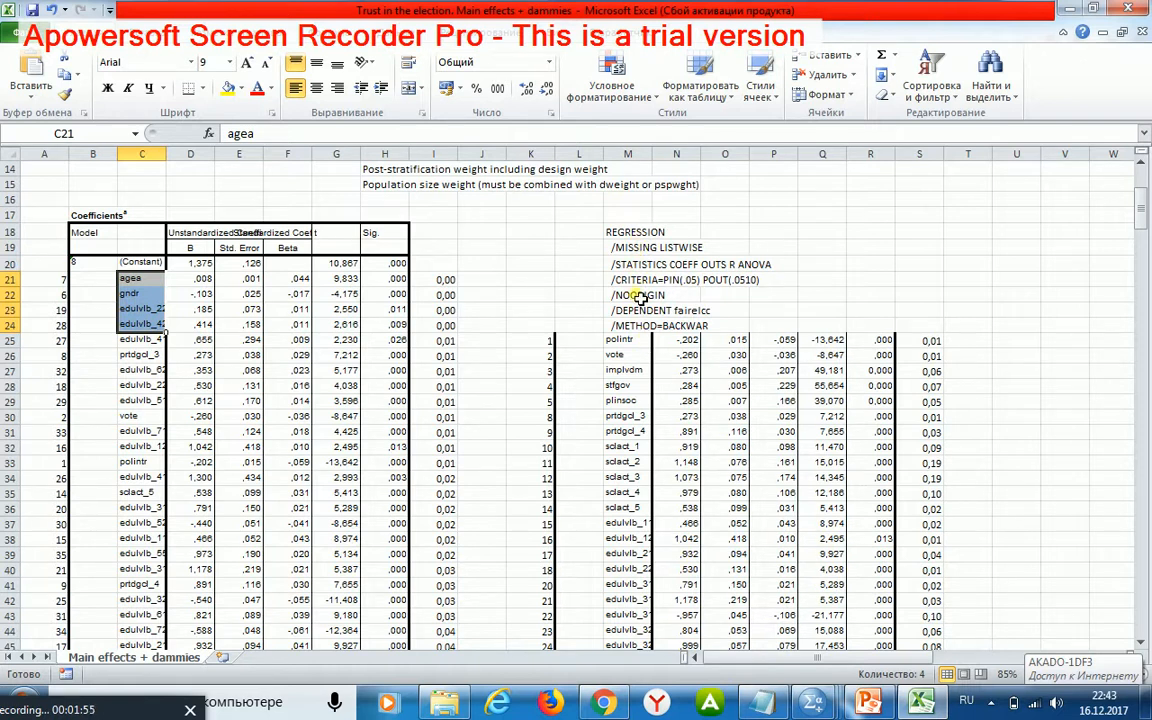
Step: Scroll down to the second Coefficients table around row 59
scroll(down, 3)
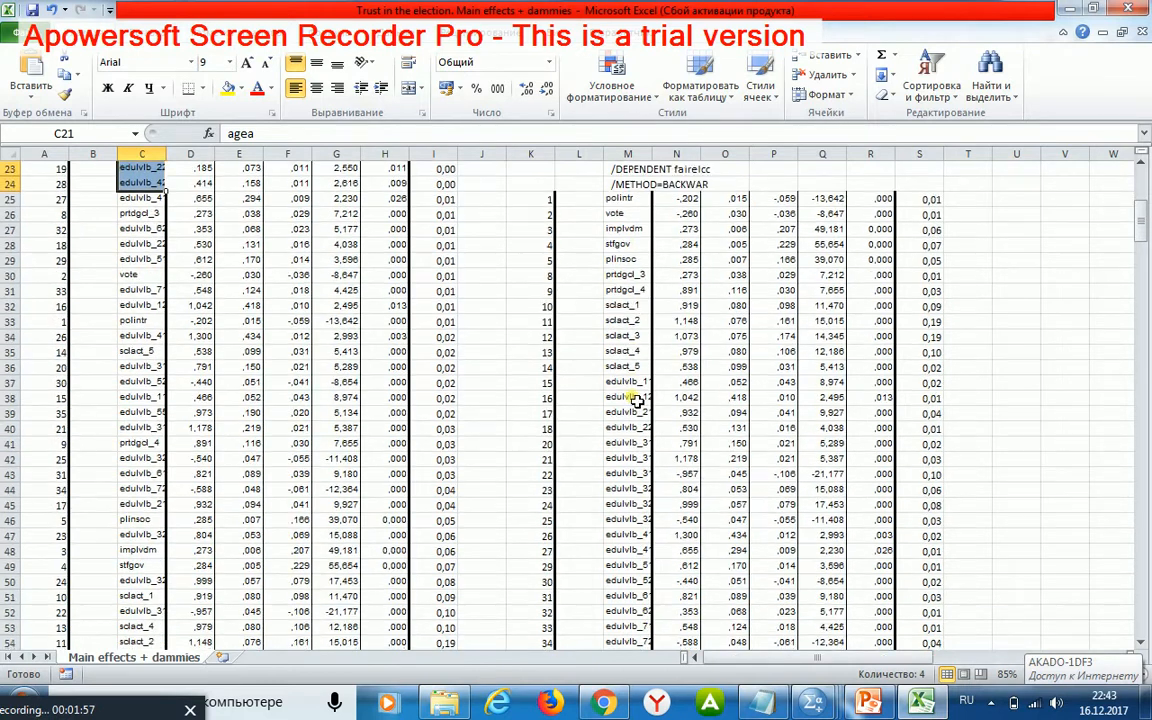
scroll(down, 3)
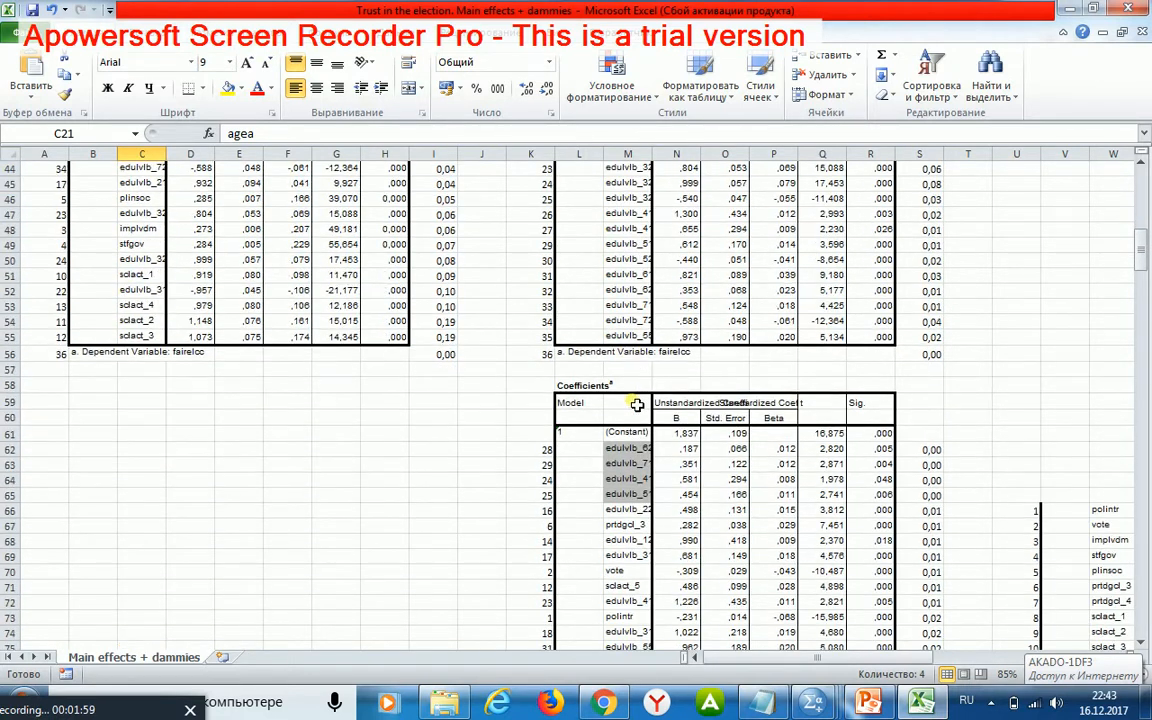
scroll(down, 3)
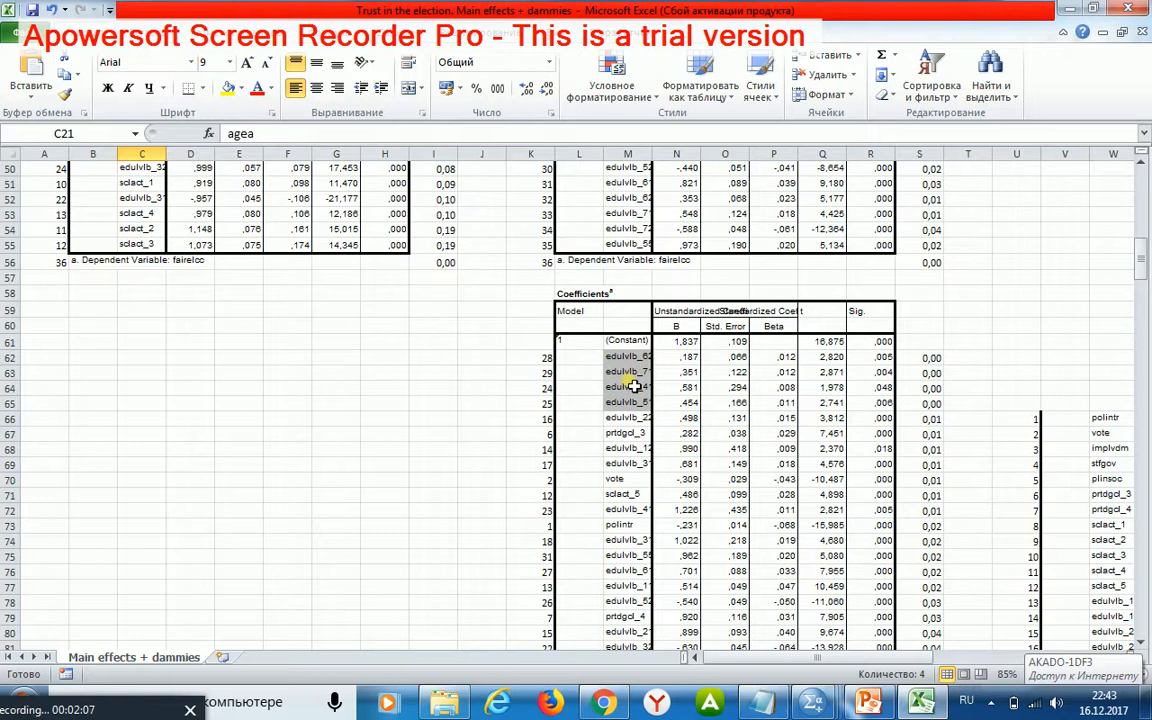
mouse_move(632, 402)
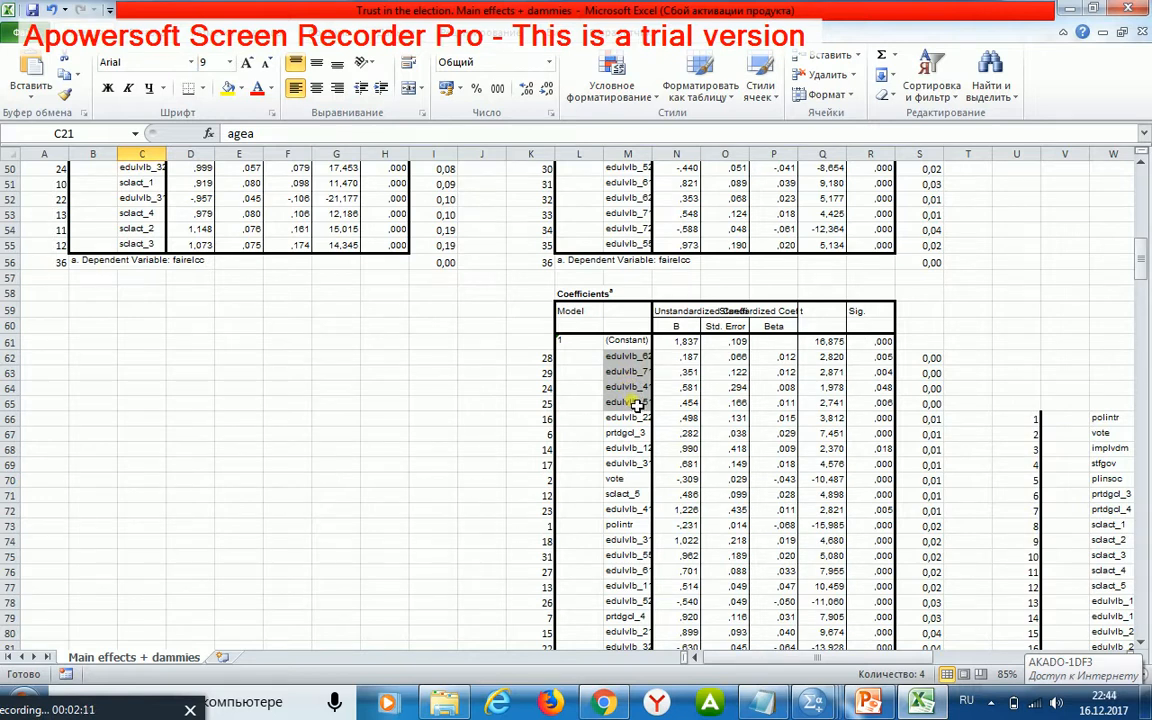
mouse_move(628, 372)
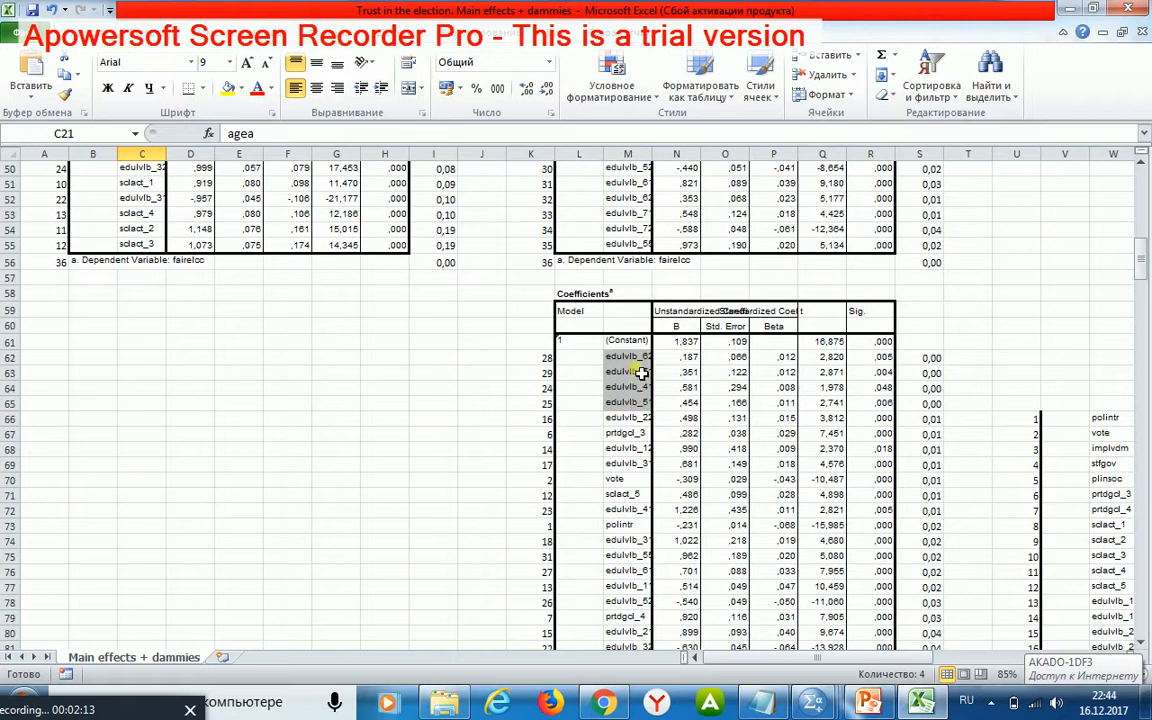
Step: Select the four shaded regressor names in M62:M65
click(628, 356)
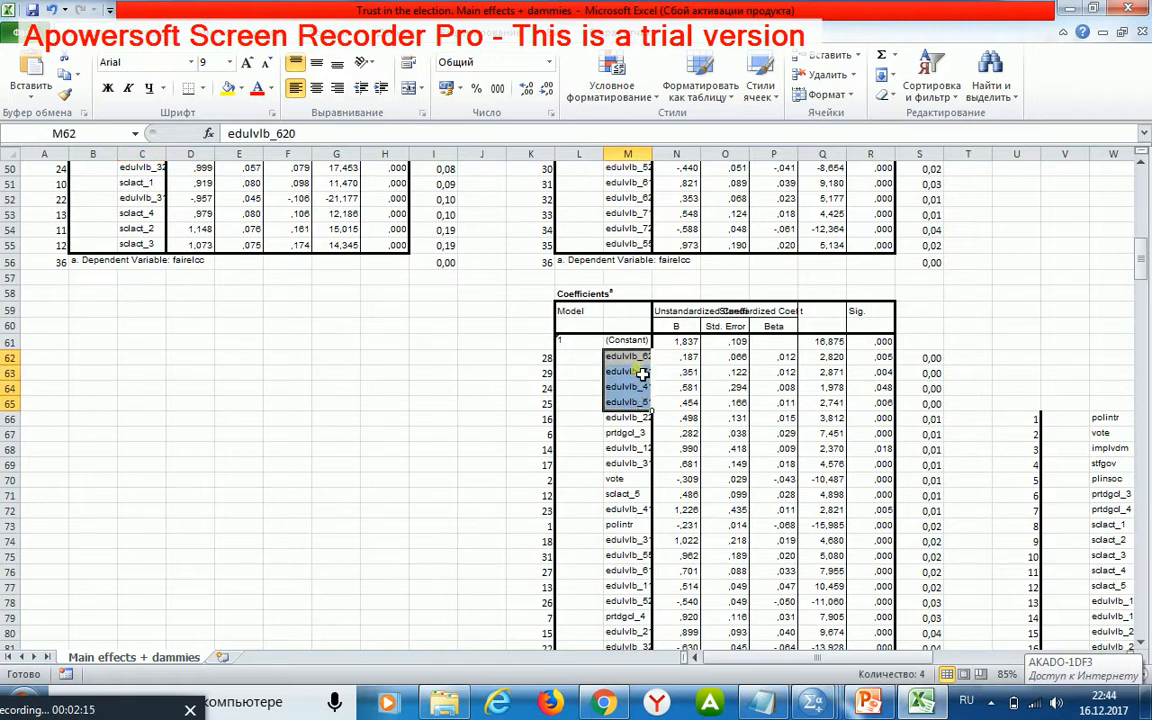
drag(920, 356, 920, 404)
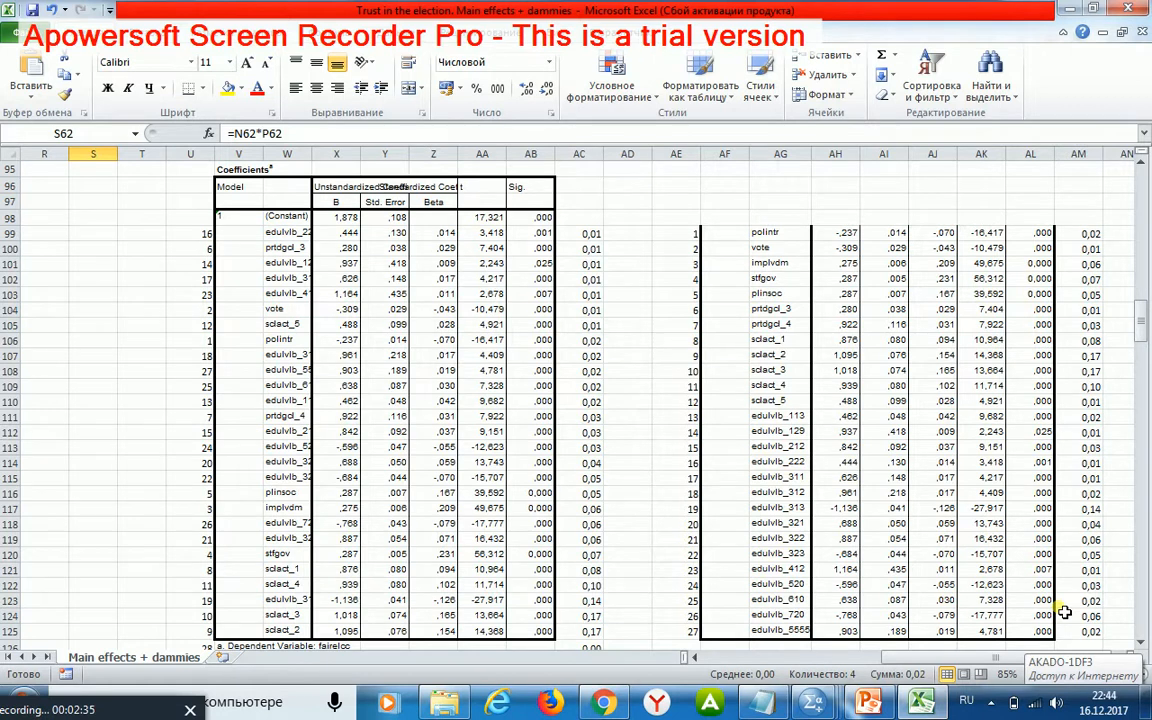
mouse_move(904, 372)
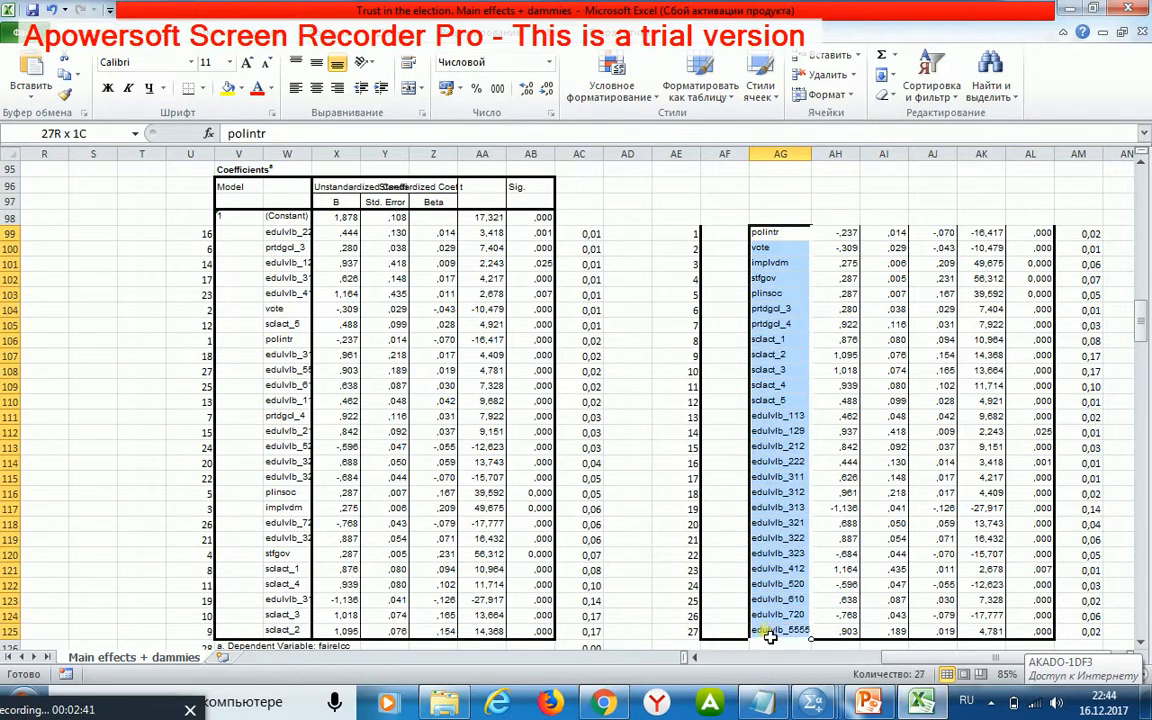
Step: Select the final regressor list in column AG showing a count of 27
click(780, 232)
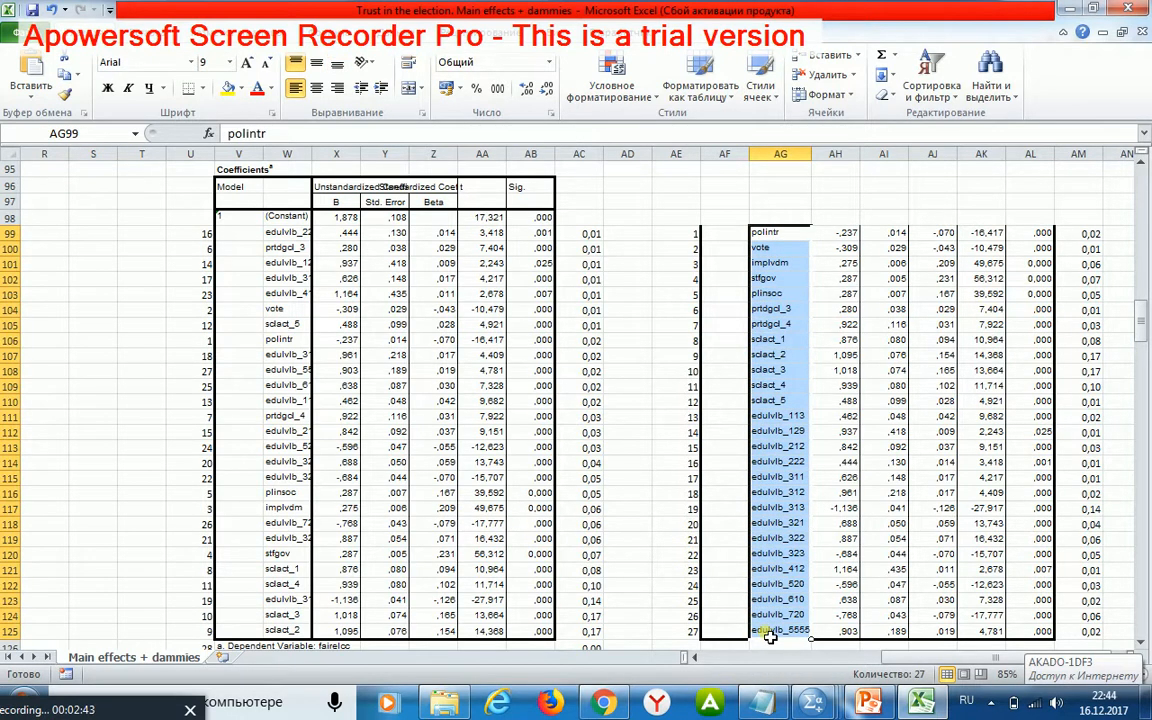